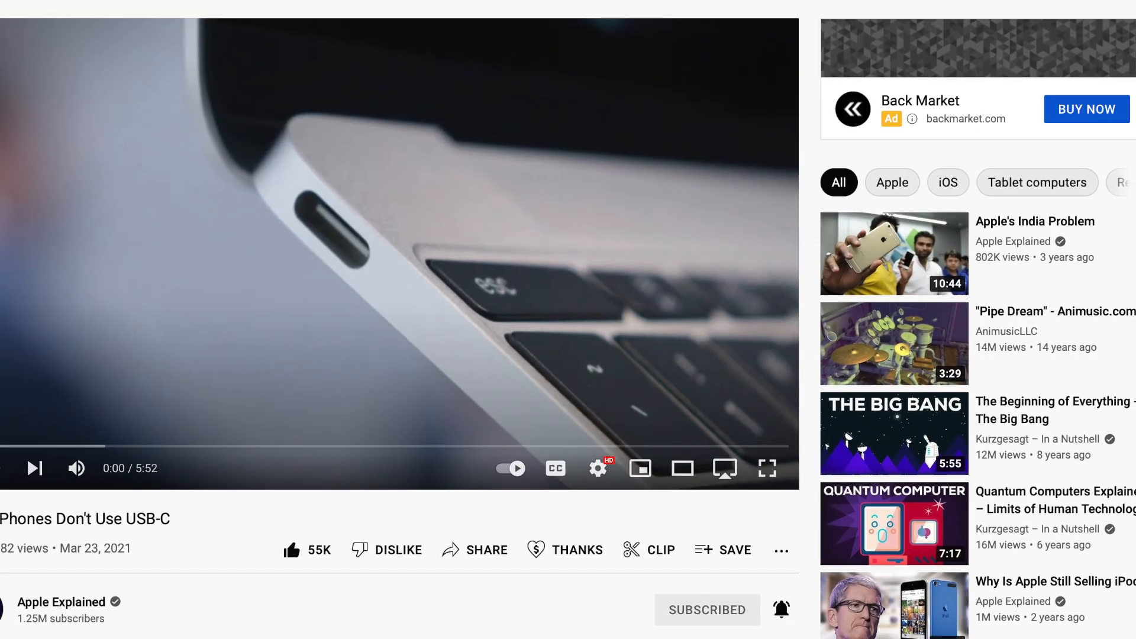
scroll(up, 3)
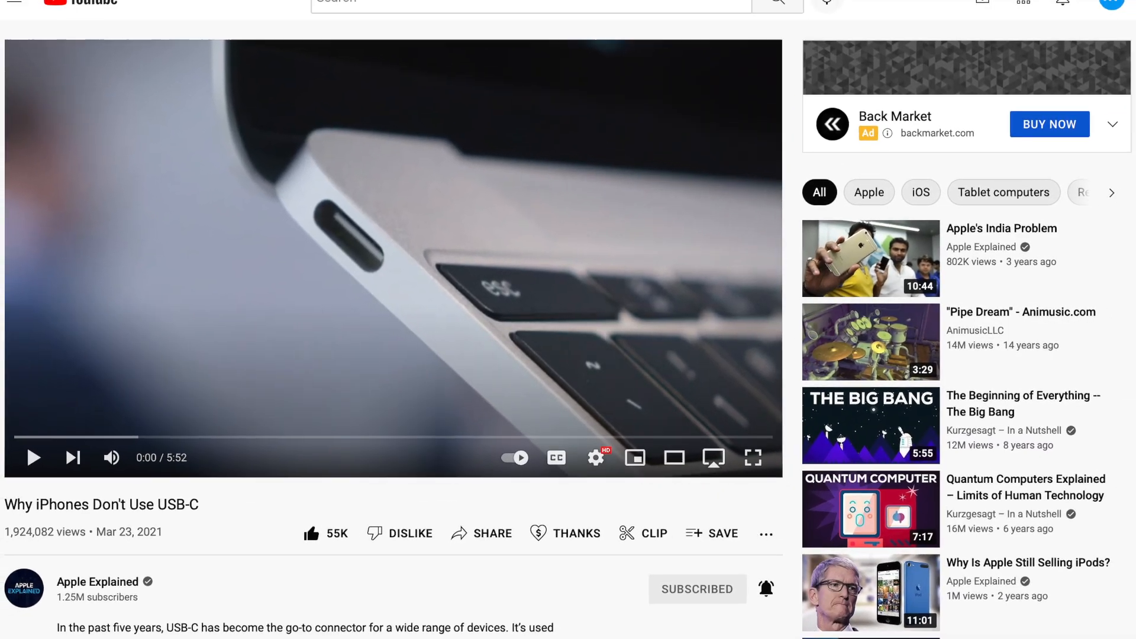
click(752, 457)
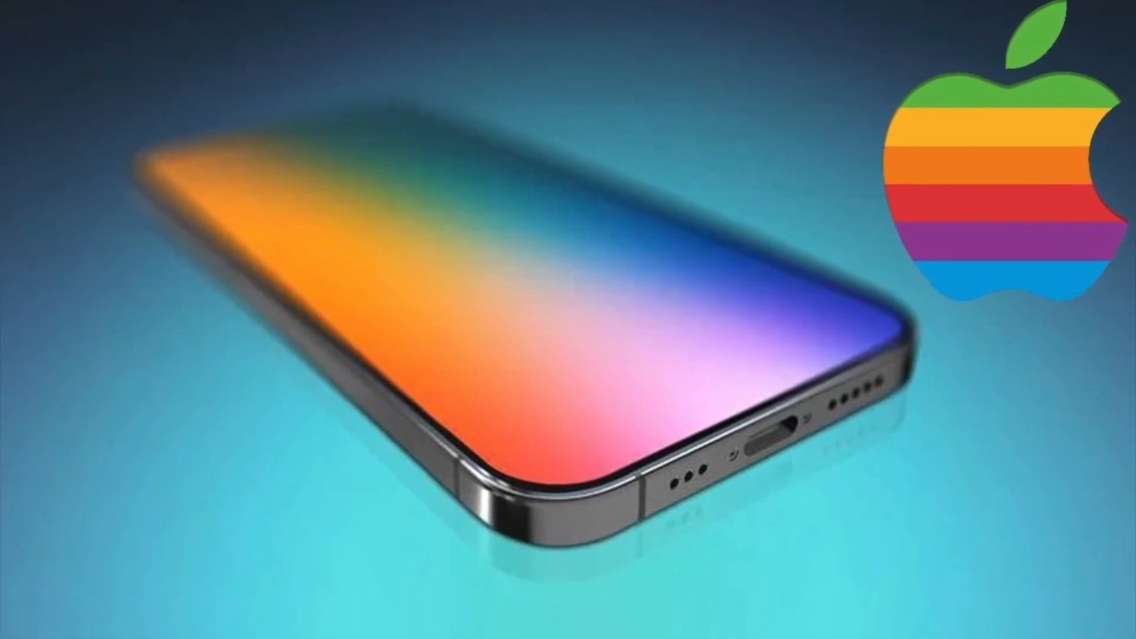